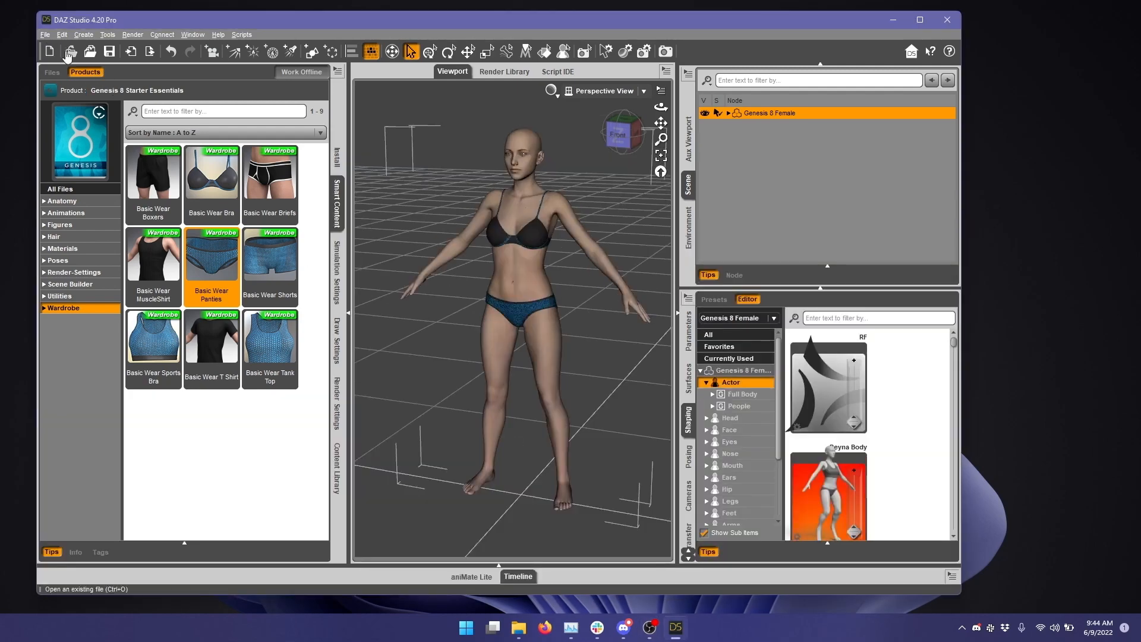
# - Enable Export Morphs in Daz To Blender and select the pJCM corrective morphs
pyautogui.click(45, 34)
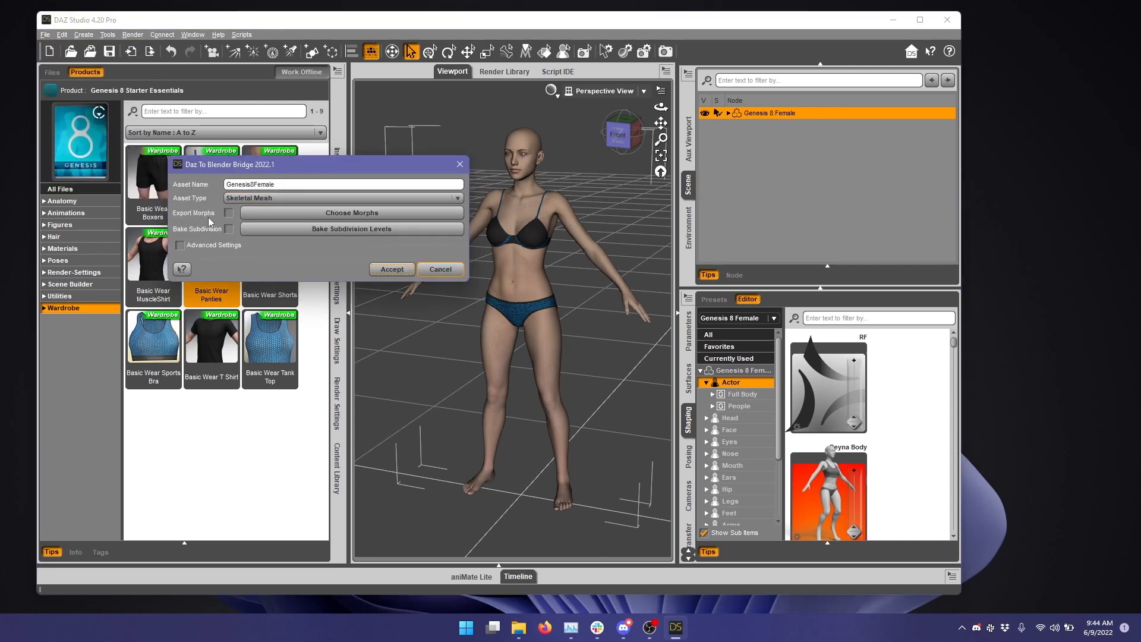
pyautogui.click(228, 213)
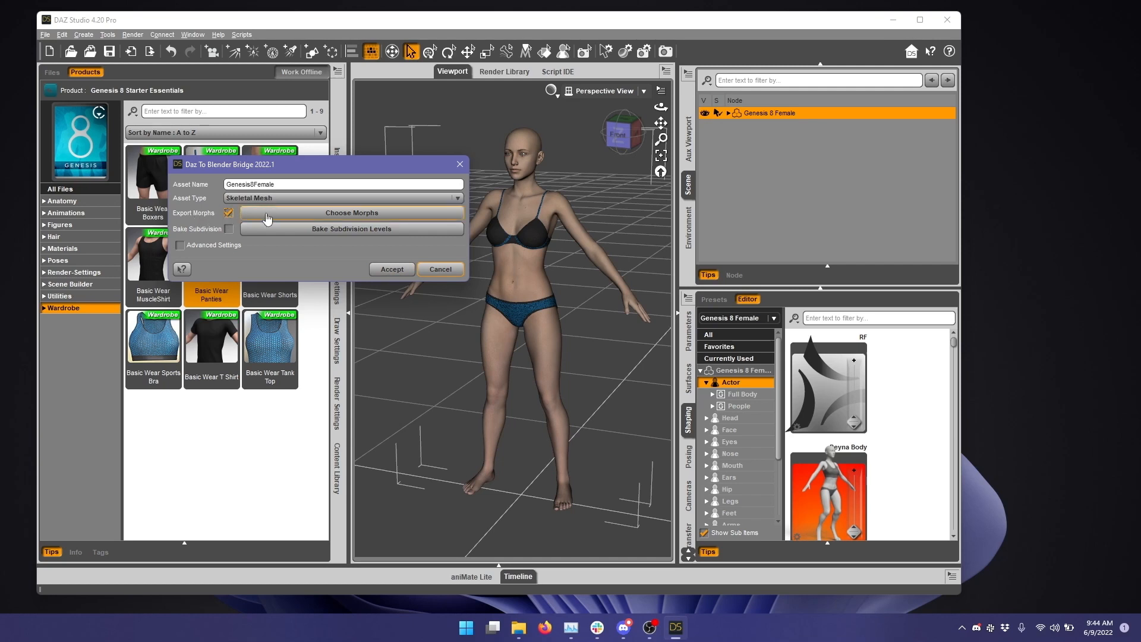
pyautogui.click(351, 213)
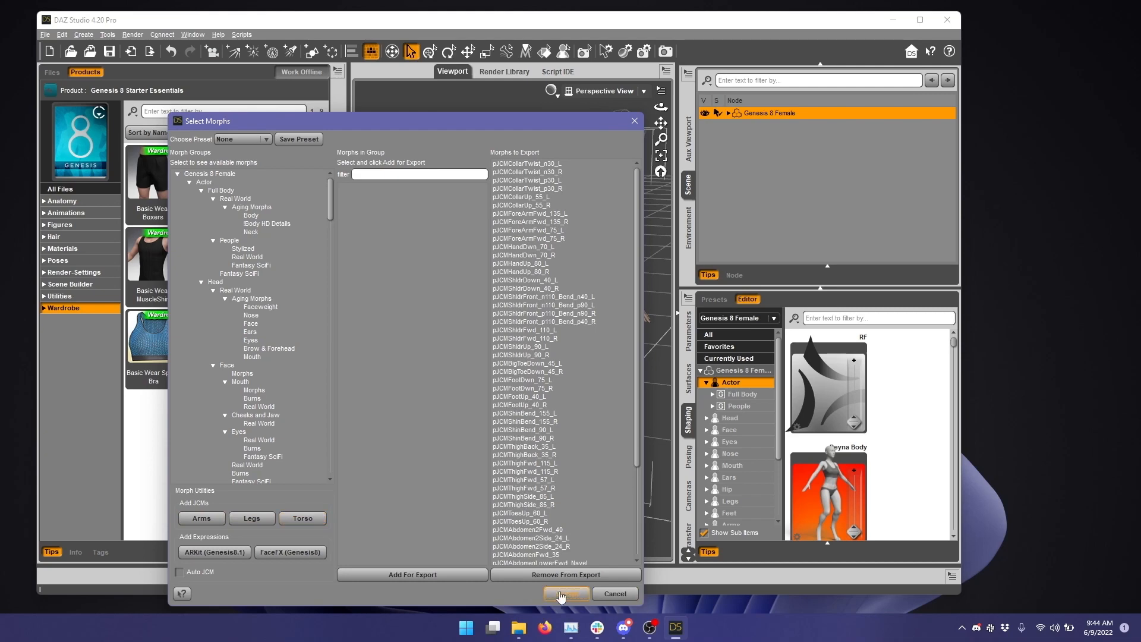
pyautogui.click(565, 593)
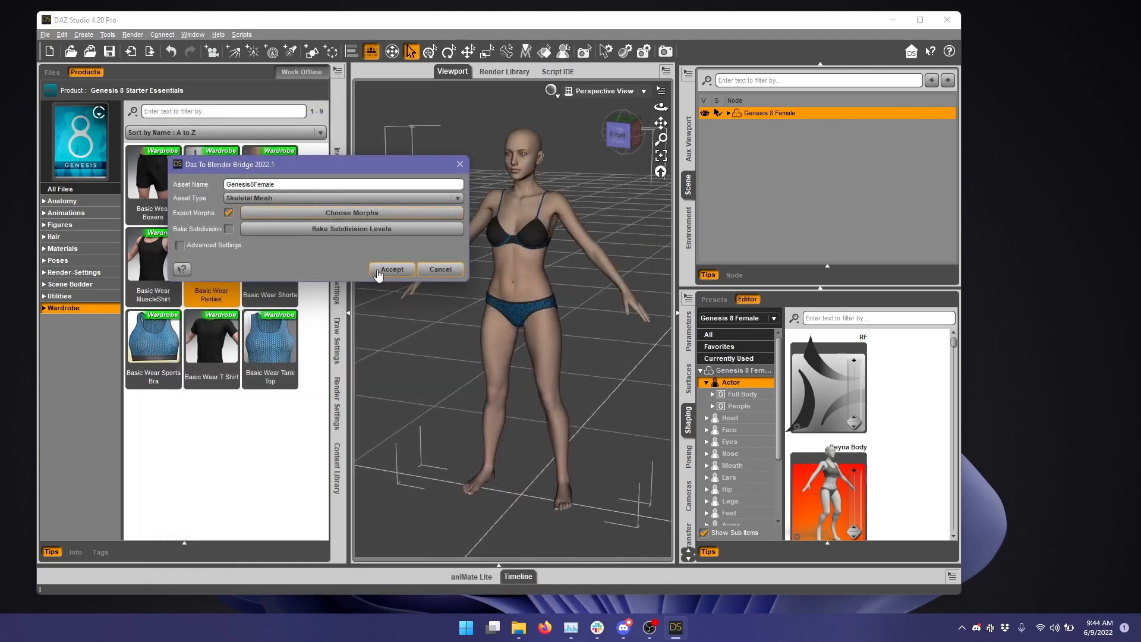
# - Export Genesis 8 Female through the bridge and dismiss the completion notice
pyautogui.click(391, 269)
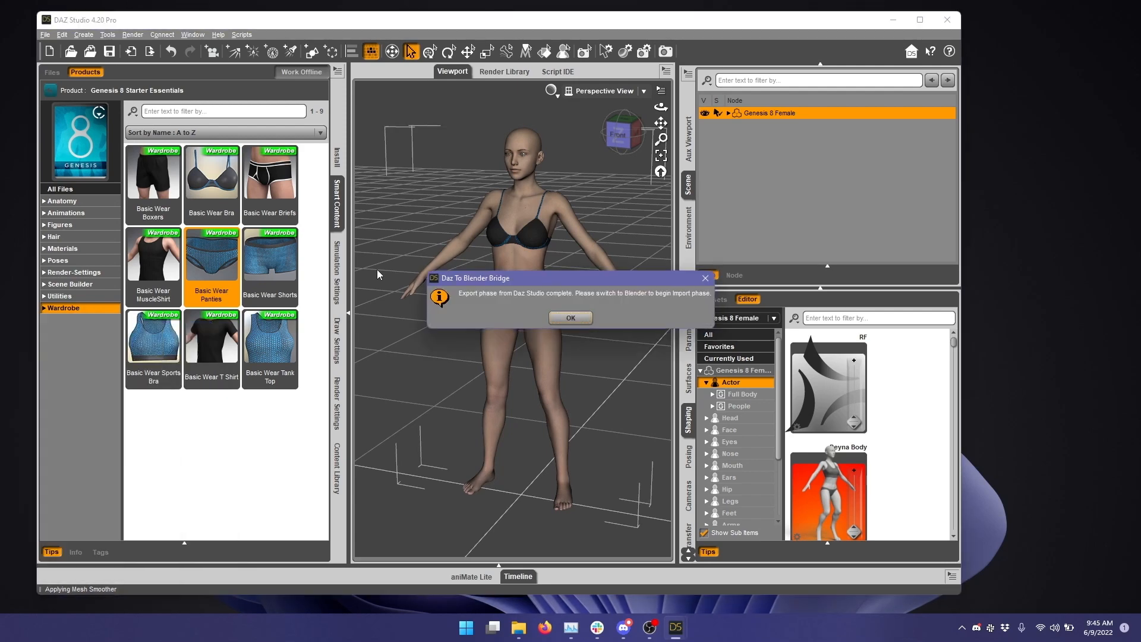
pyautogui.click(569, 317)
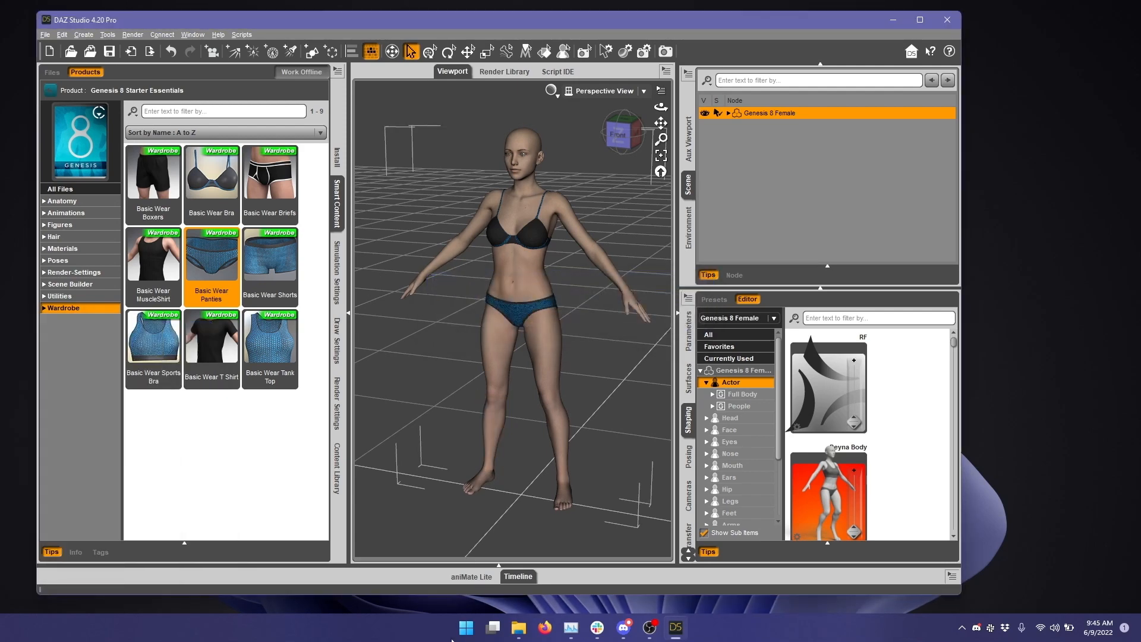
# - Launch Blender 3.2 and show the Daz To Blender sidebar tools
pyautogui.click(465, 627)
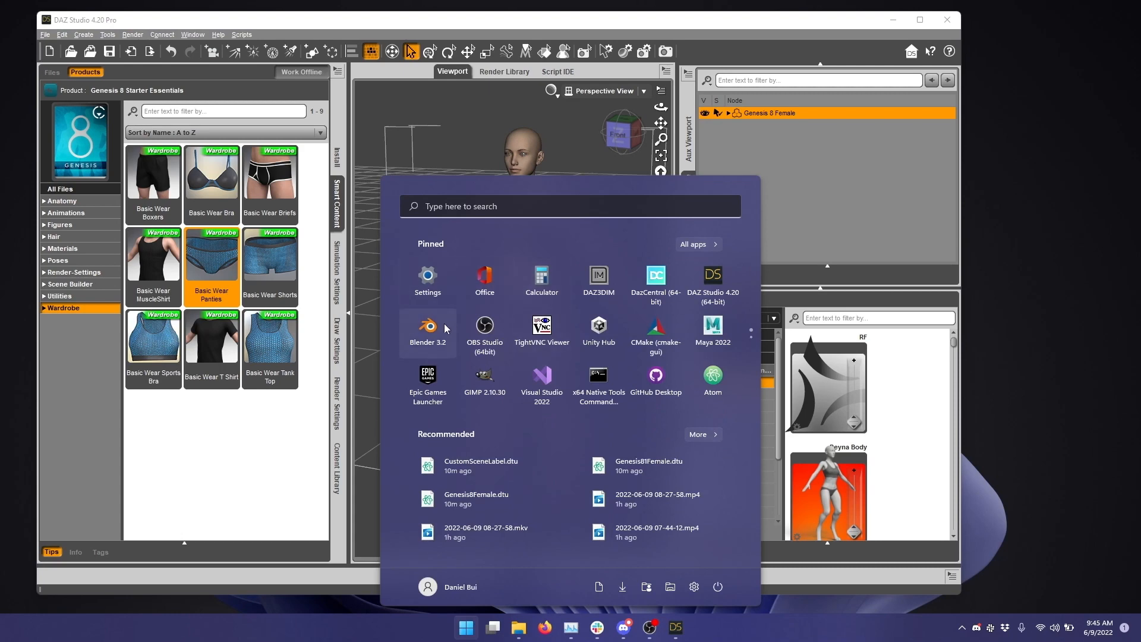
pyautogui.click(427, 325)
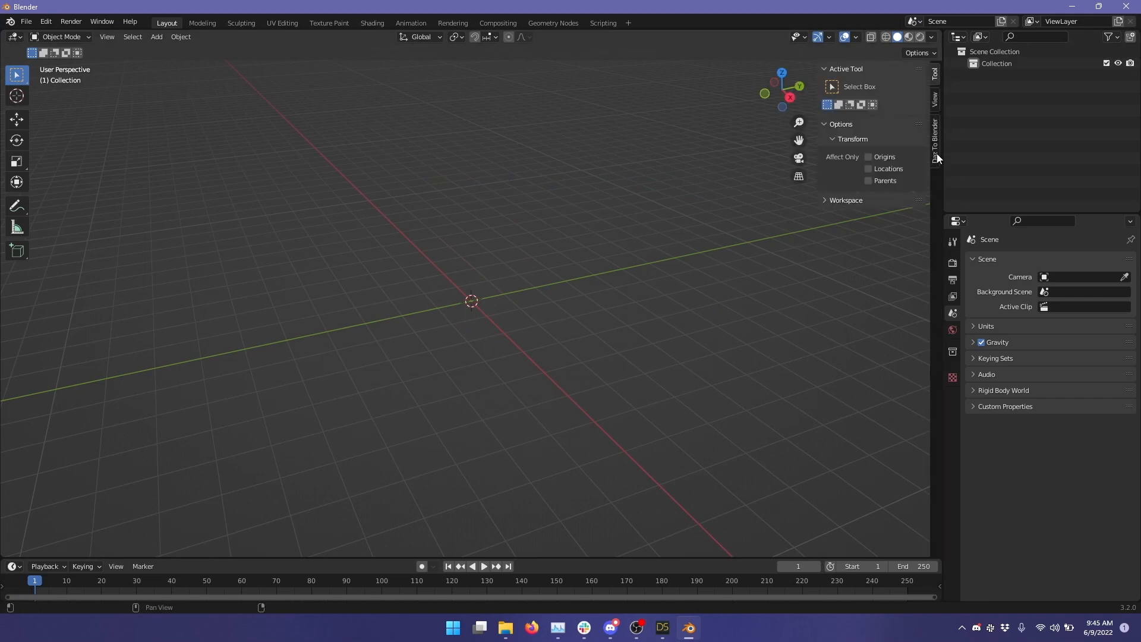
pyautogui.moveTo(937, 189)
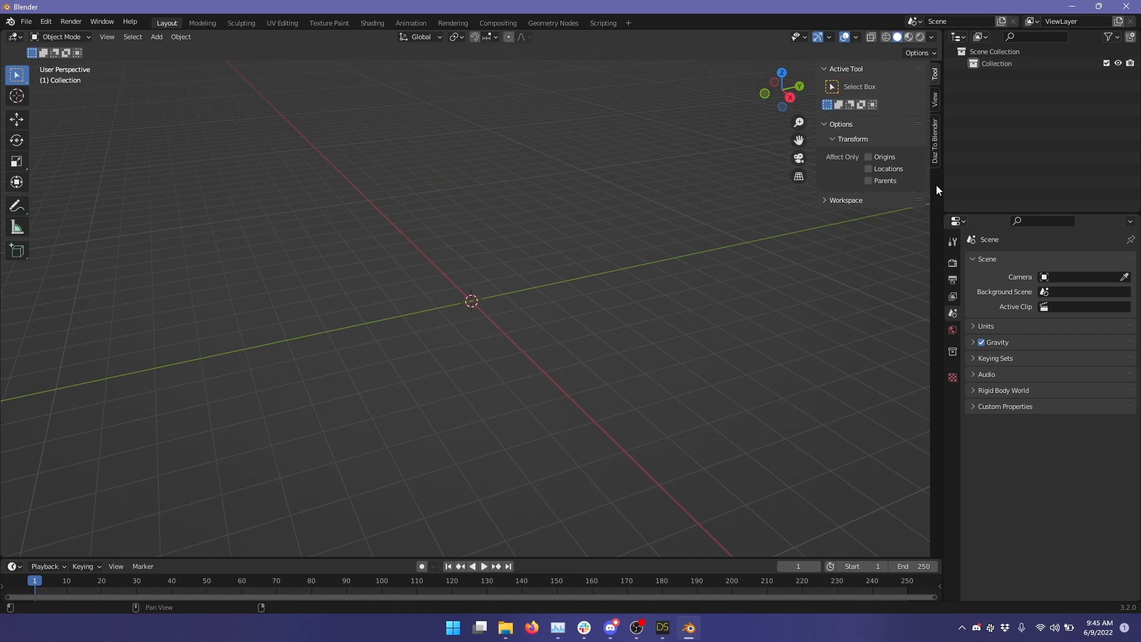
pyautogui.click(935, 147)
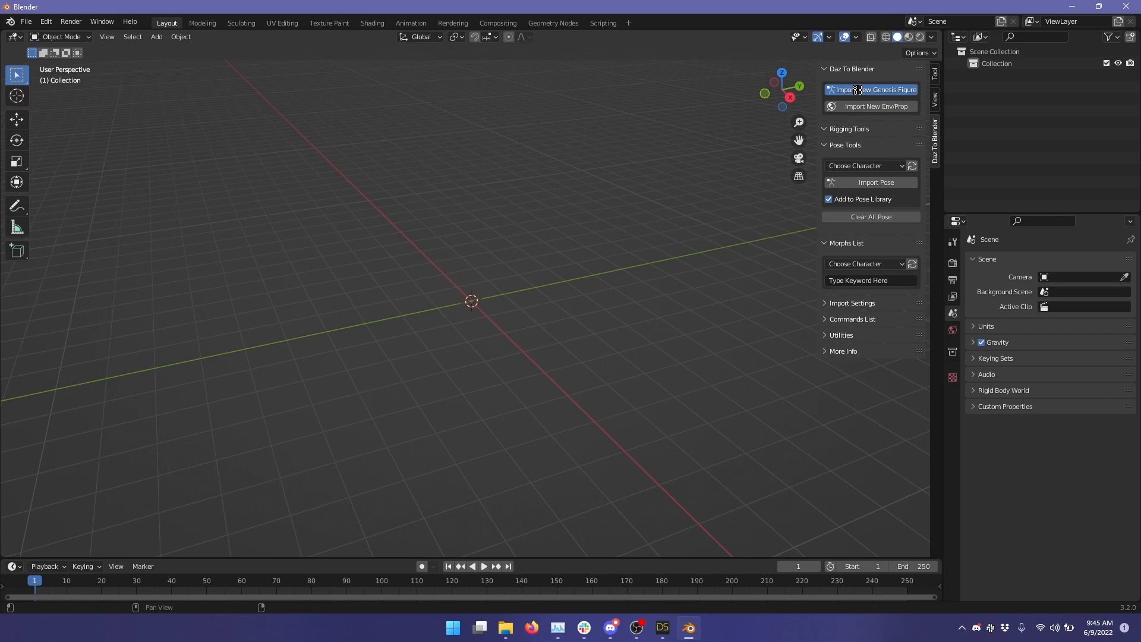
# - Import the exported Genesis 8 Female figure with its rig
pyautogui.click(871, 90)
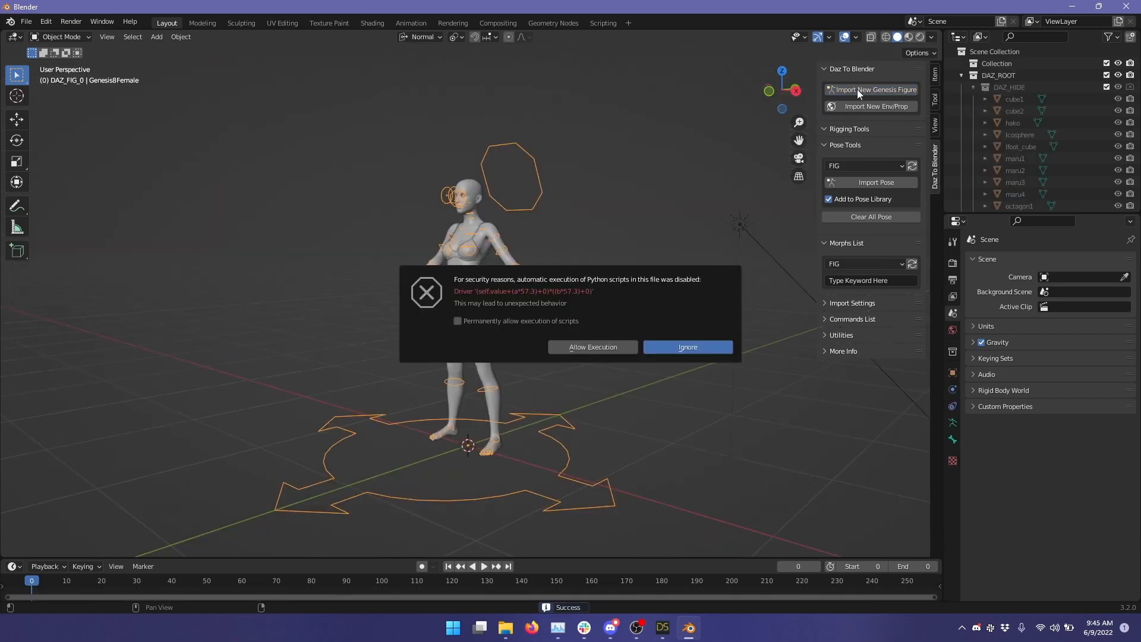
pyautogui.moveTo(483, 293)
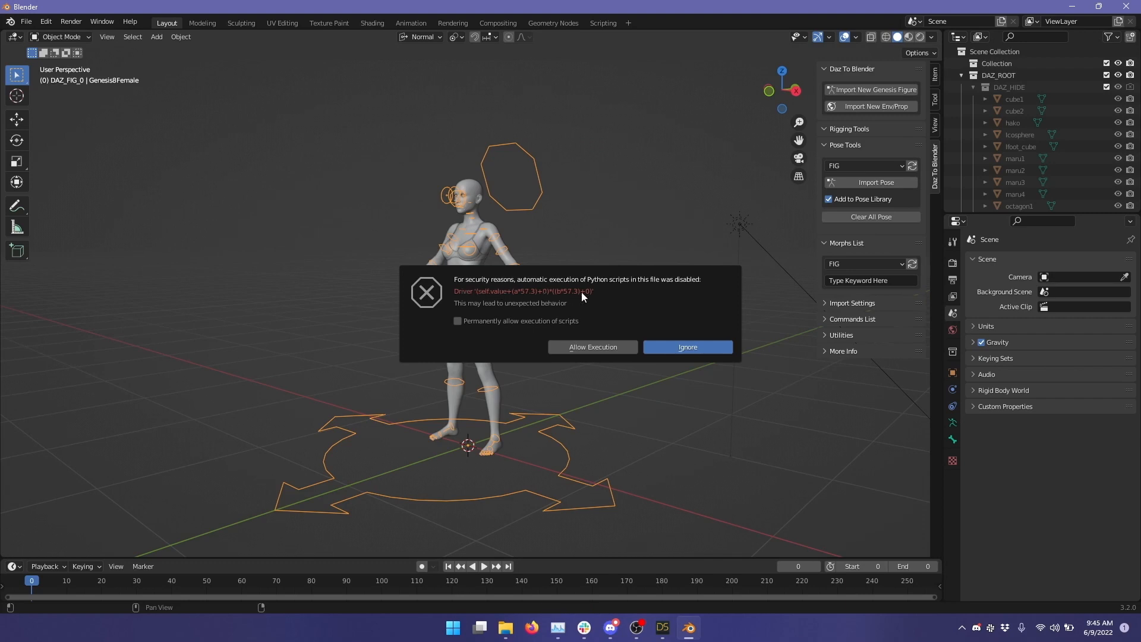
pyautogui.moveTo(539, 292)
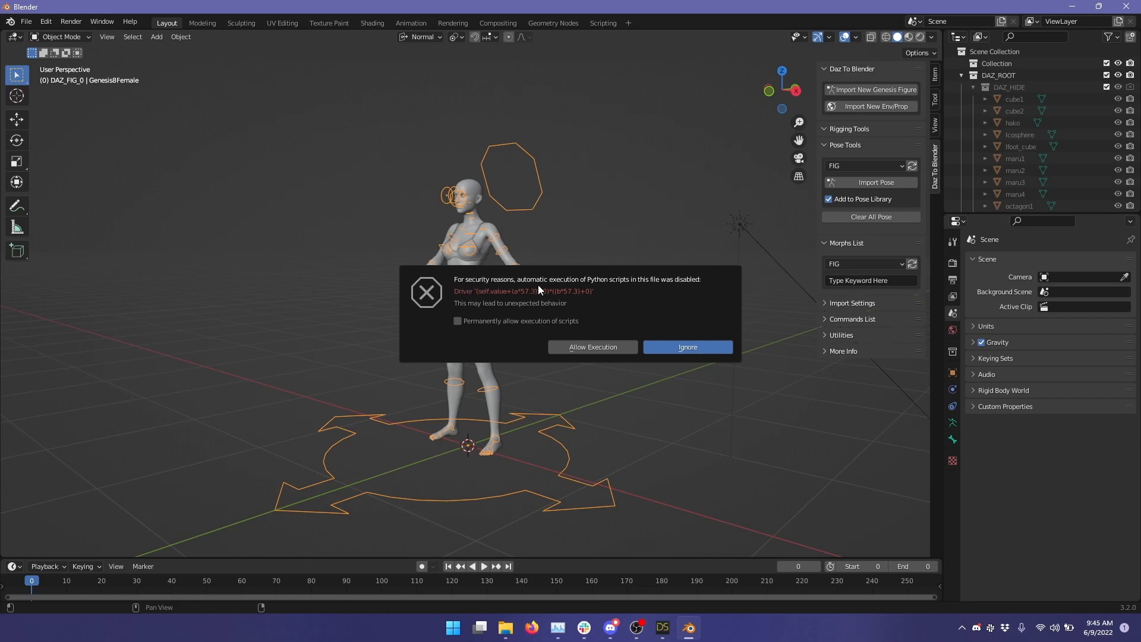
pyautogui.moveTo(624, 287)
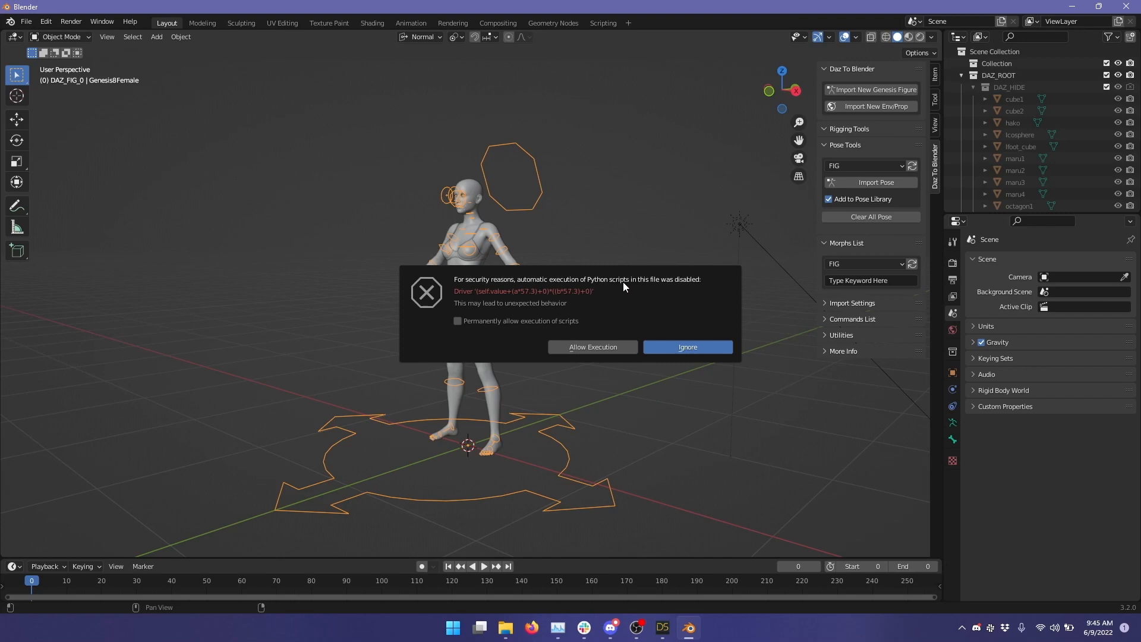
pyautogui.moveTo(694, 287)
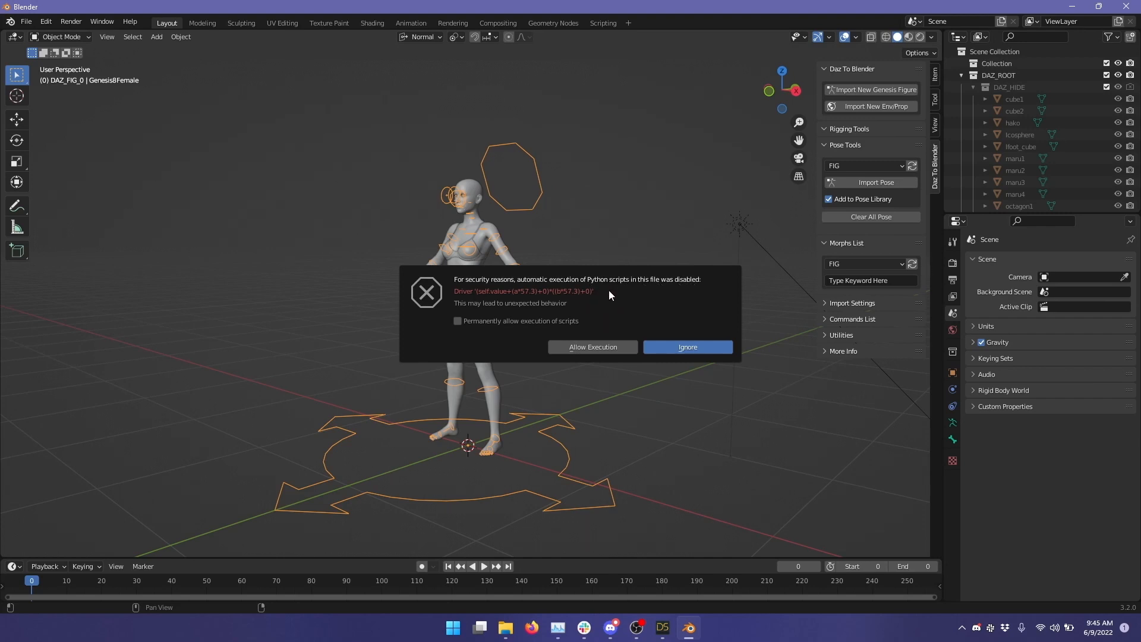
pyautogui.moveTo(559, 302)
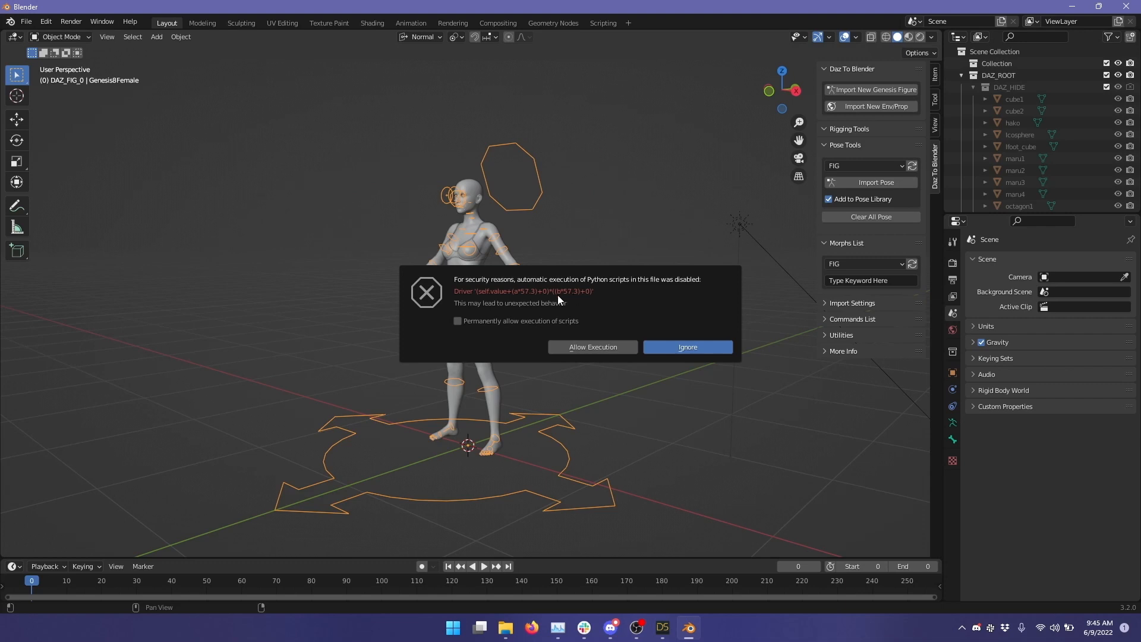
pyautogui.moveTo(611, 289)
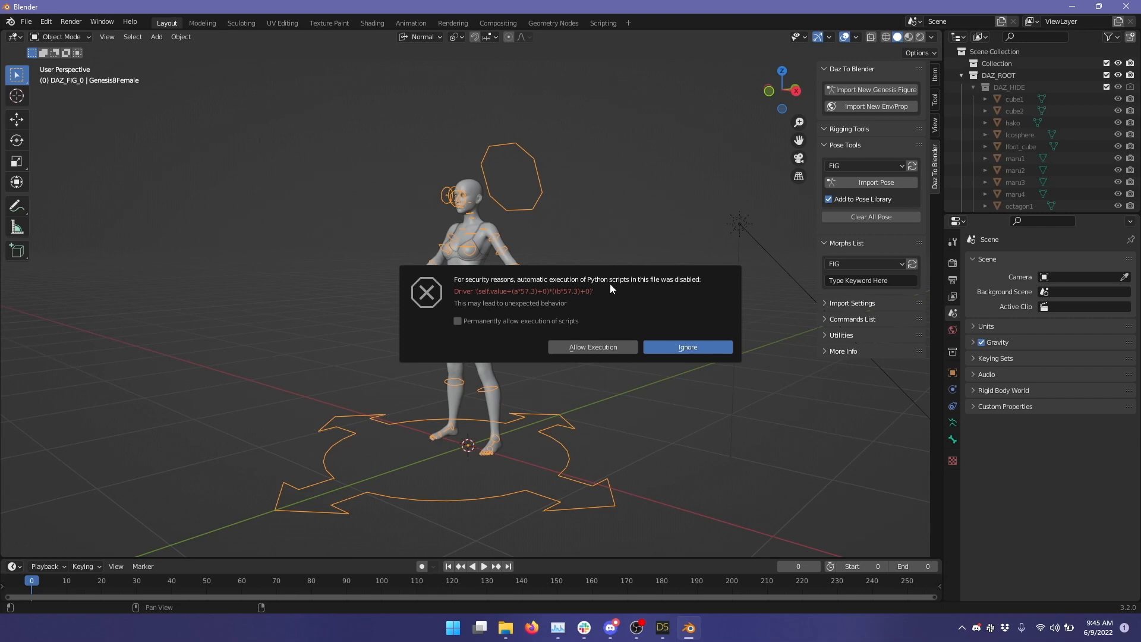
pyautogui.moveTo(452, 299)
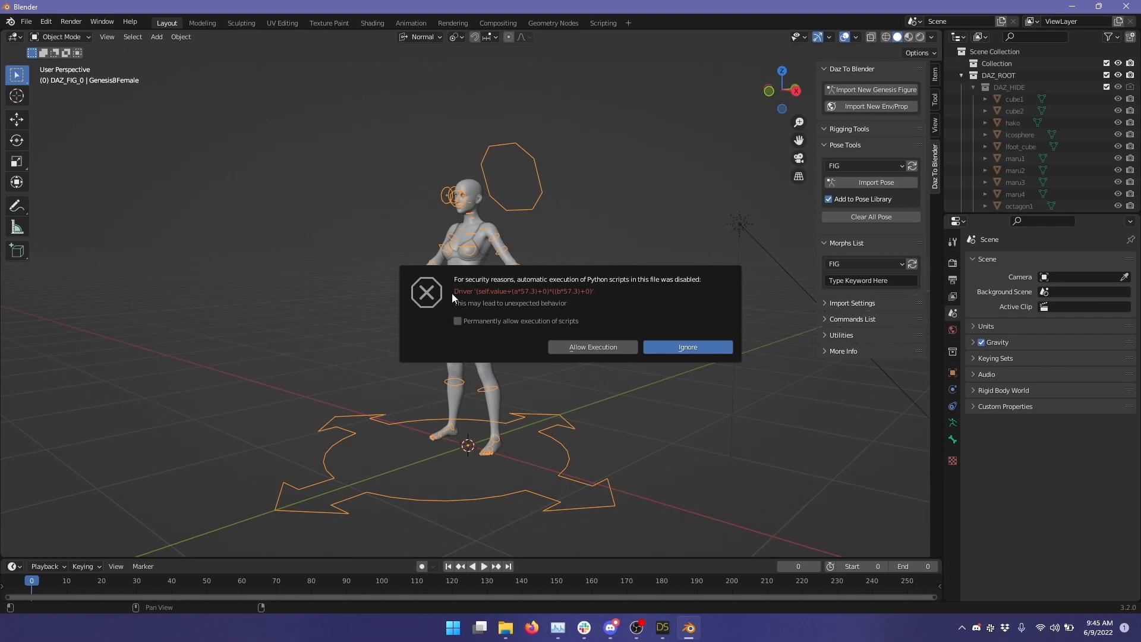
pyautogui.moveTo(598, 307)
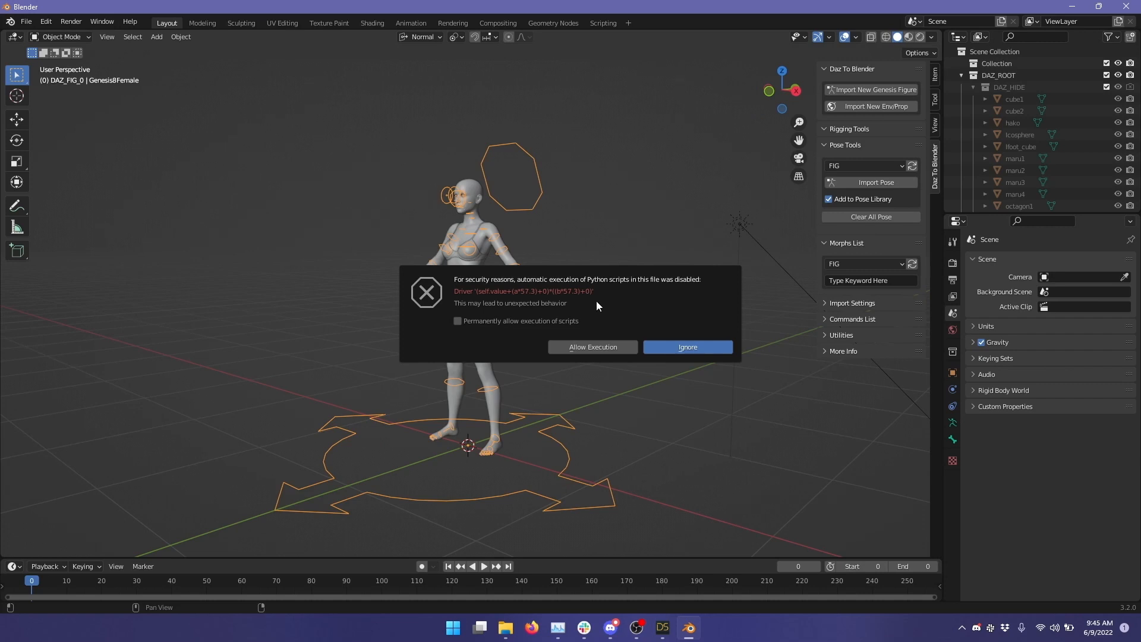
pyautogui.moveTo(611, 306)
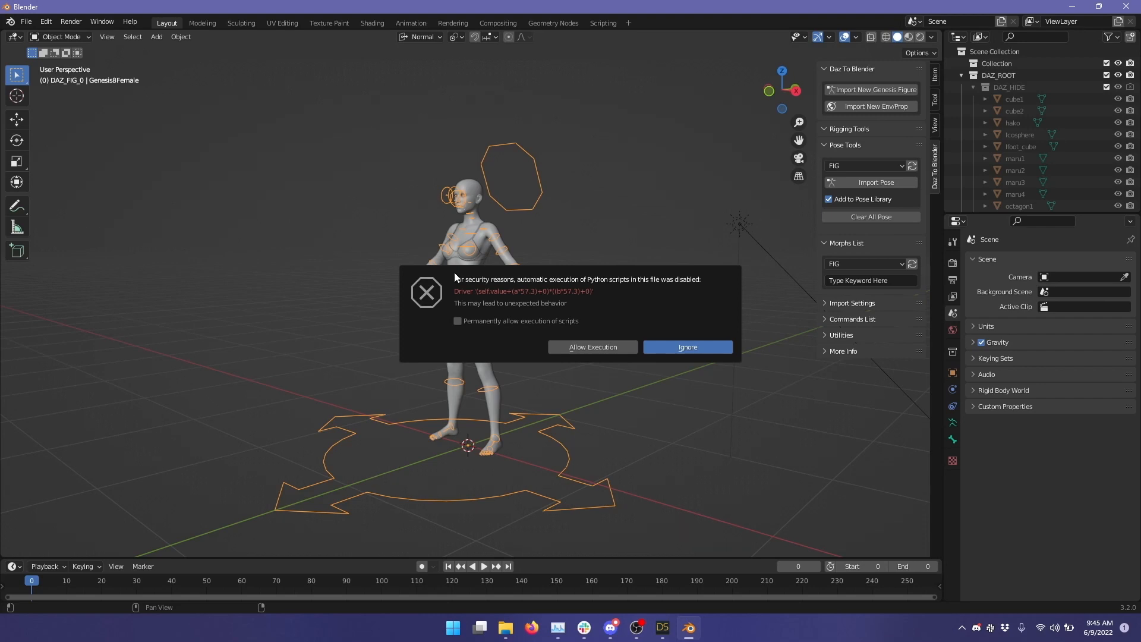
pyautogui.moveTo(446, 291)
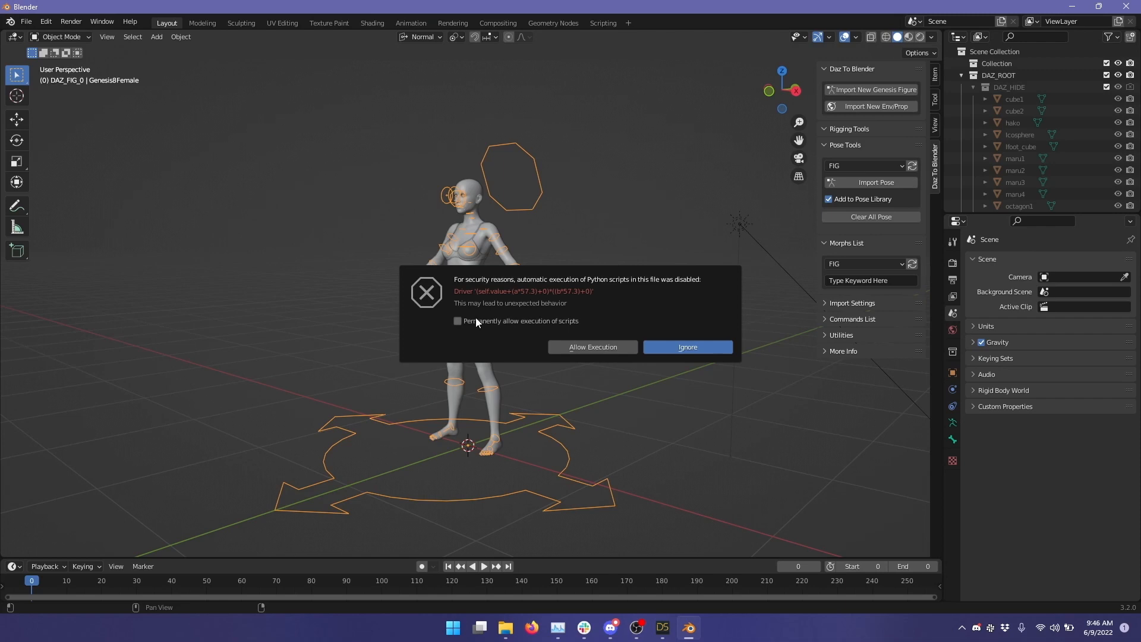
pyautogui.moveTo(478, 322)
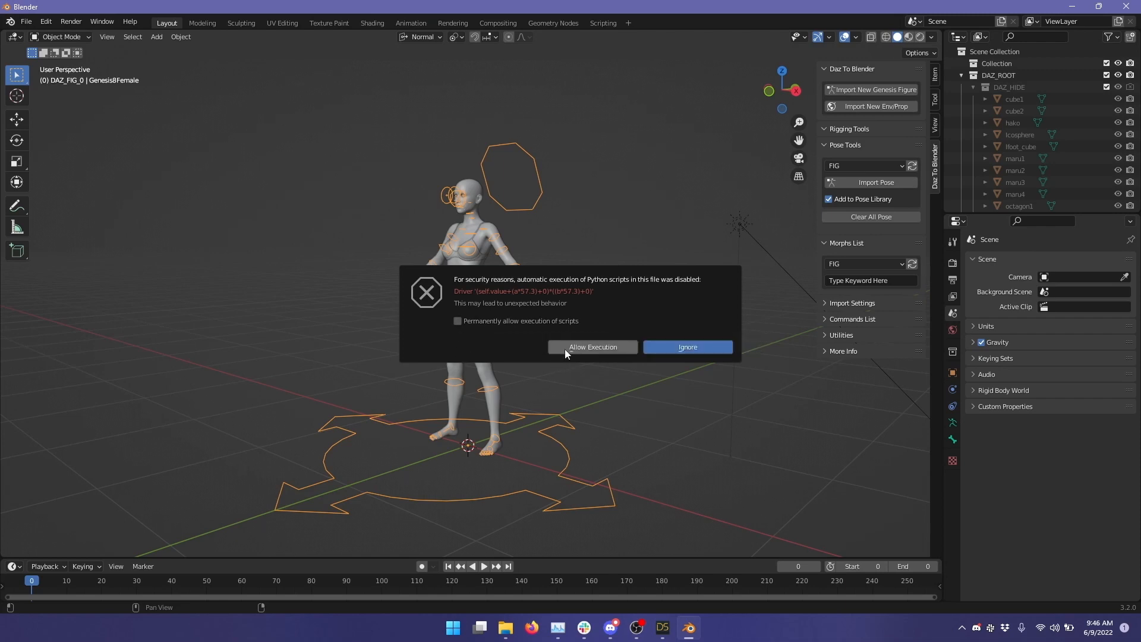
pyautogui.moveTo(592, 322)
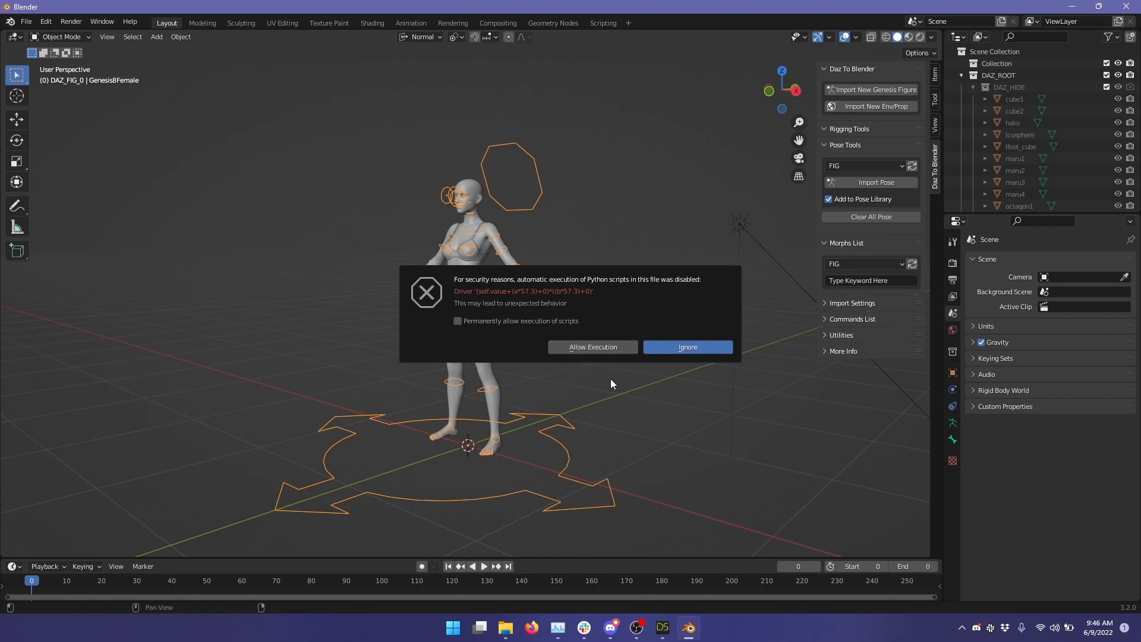
pyautogui.moveTo(573, 360)
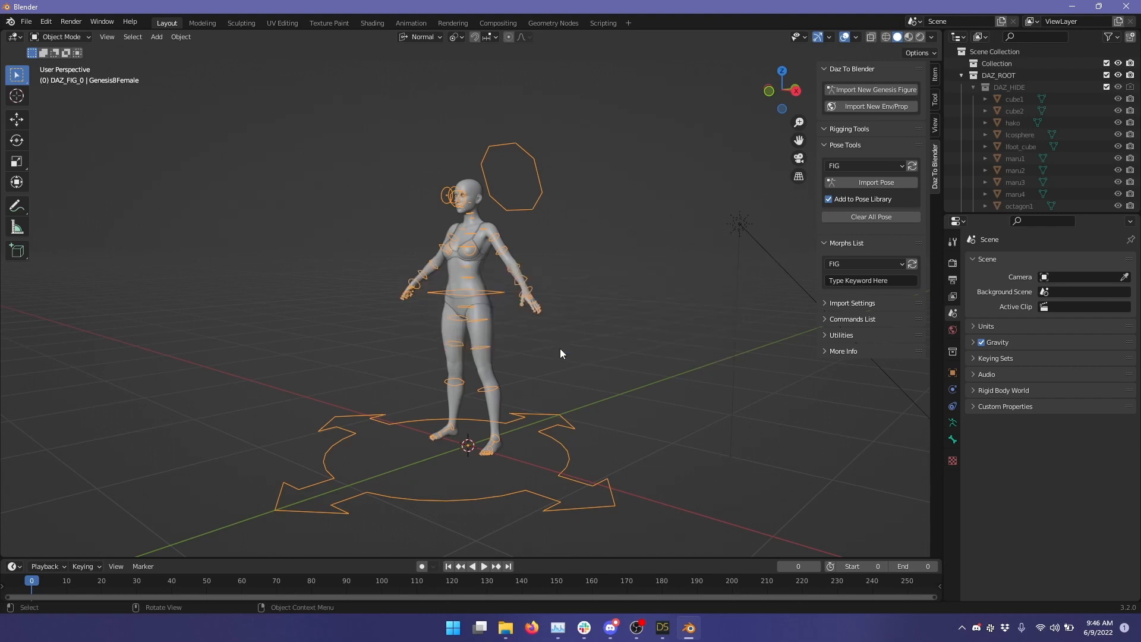
pyautogui.moveTo(511, 263)
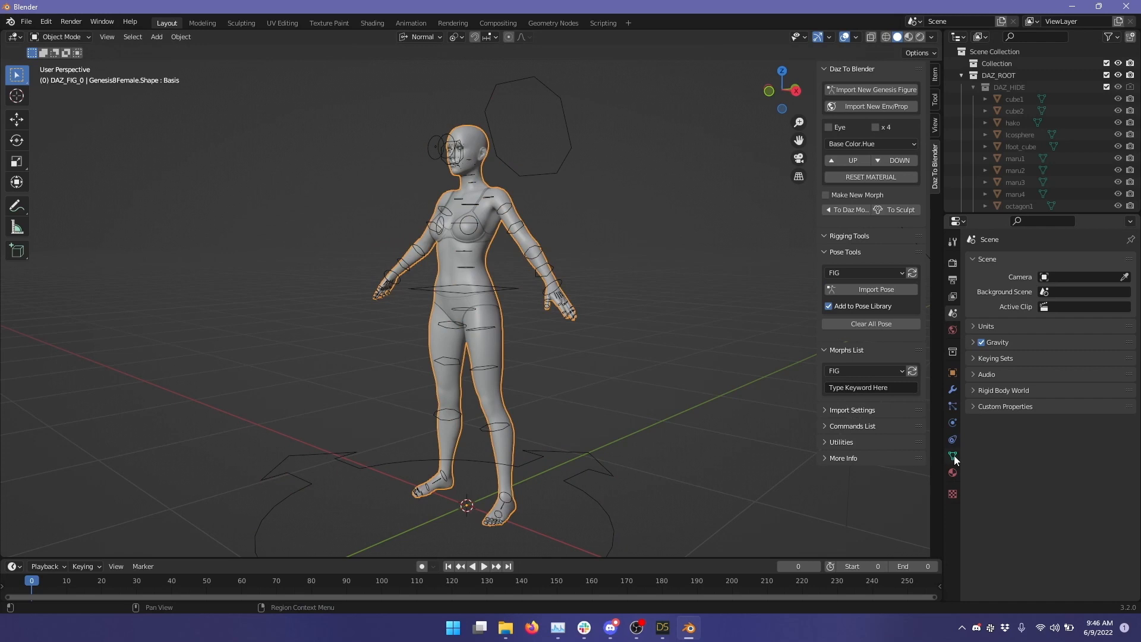
pyautogui.moveTo(952, 457)
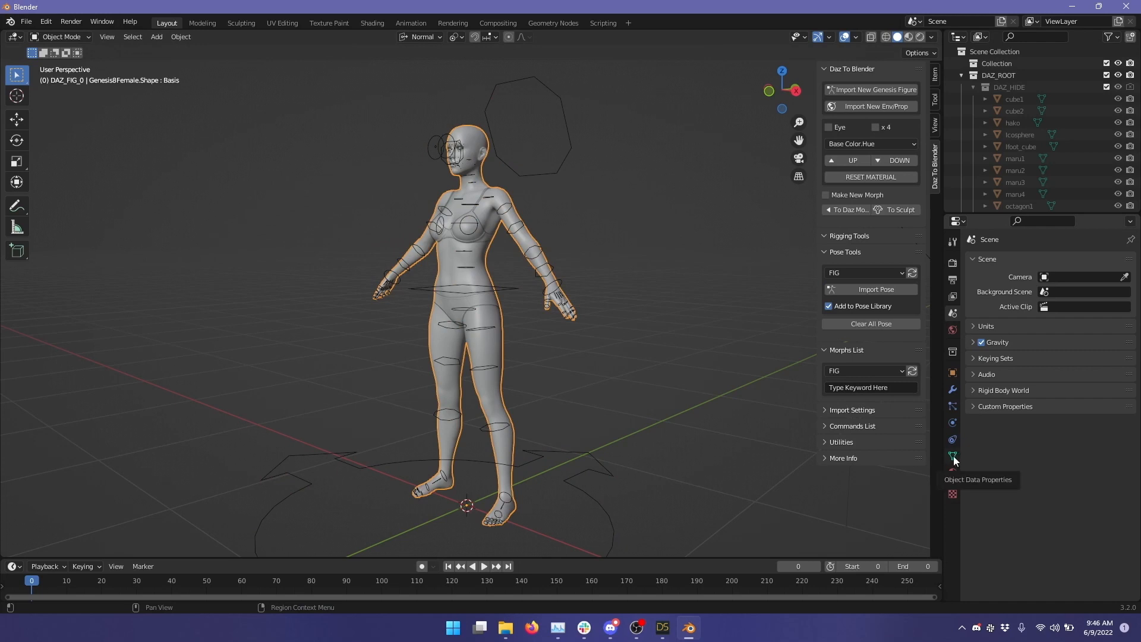
pyautogui.moveTo(953, 458)
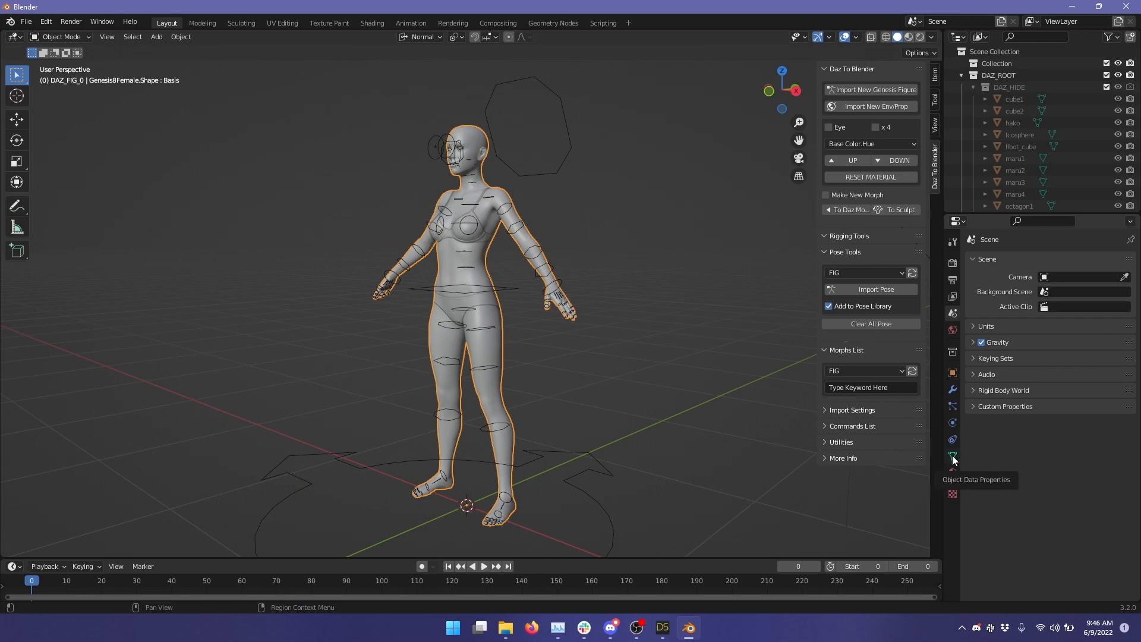
# - Show the mesh's Shape Keys list of pJCM keys at 0.000, then view from the side
pyautogui.click(953, 457)
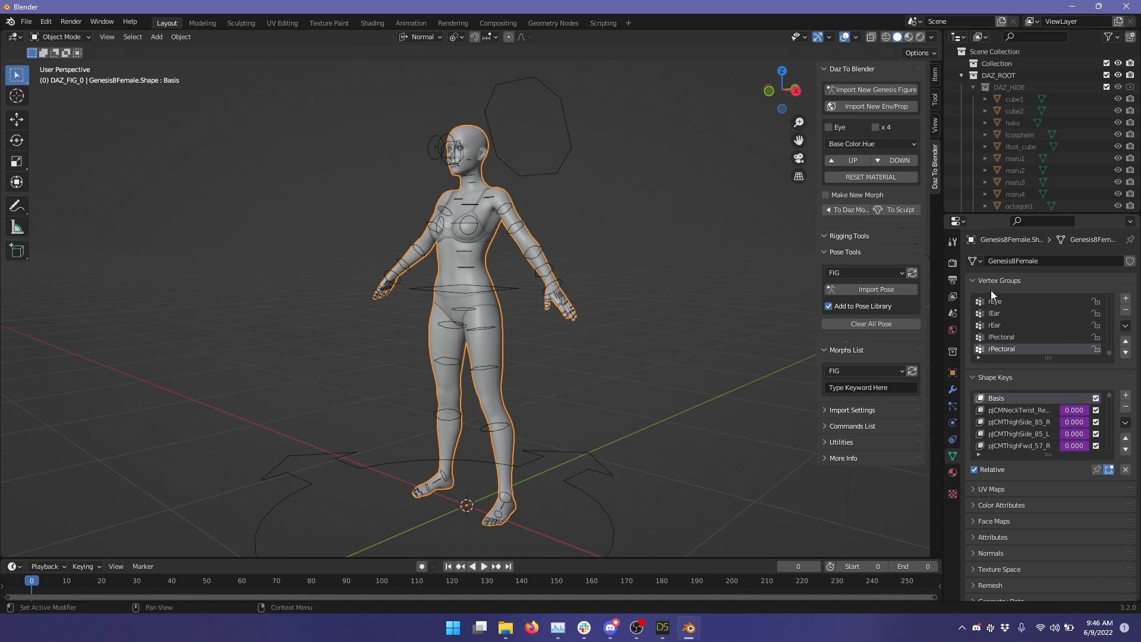
pyautogui.click(991, 280)
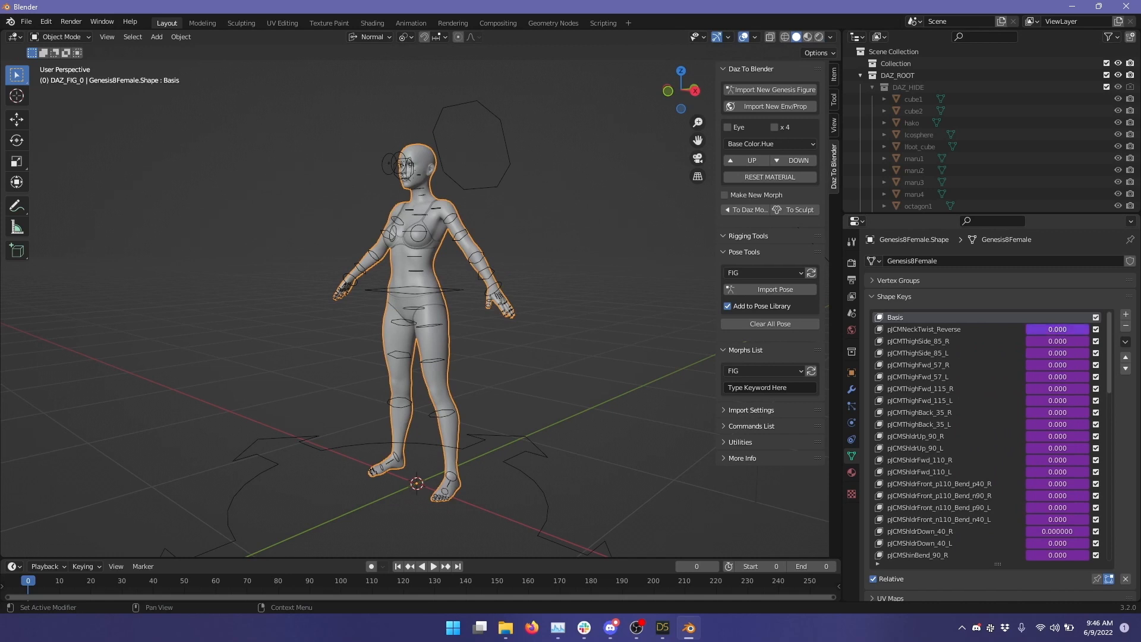
pyautogui.click(1057, 328)
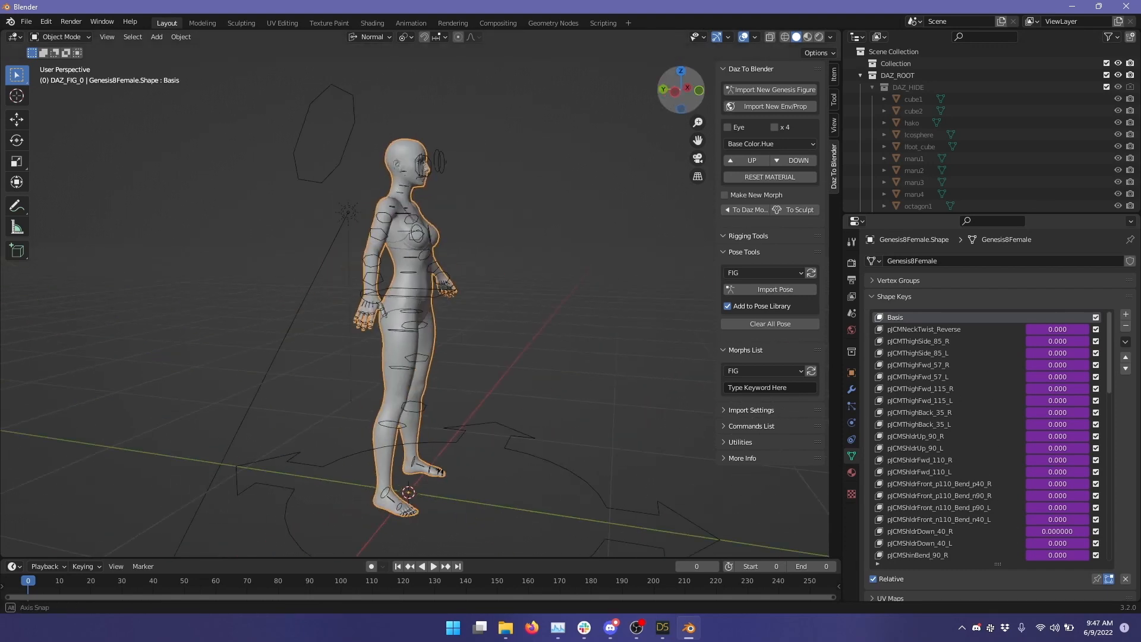
pyautogui.moveTo(675, 95)
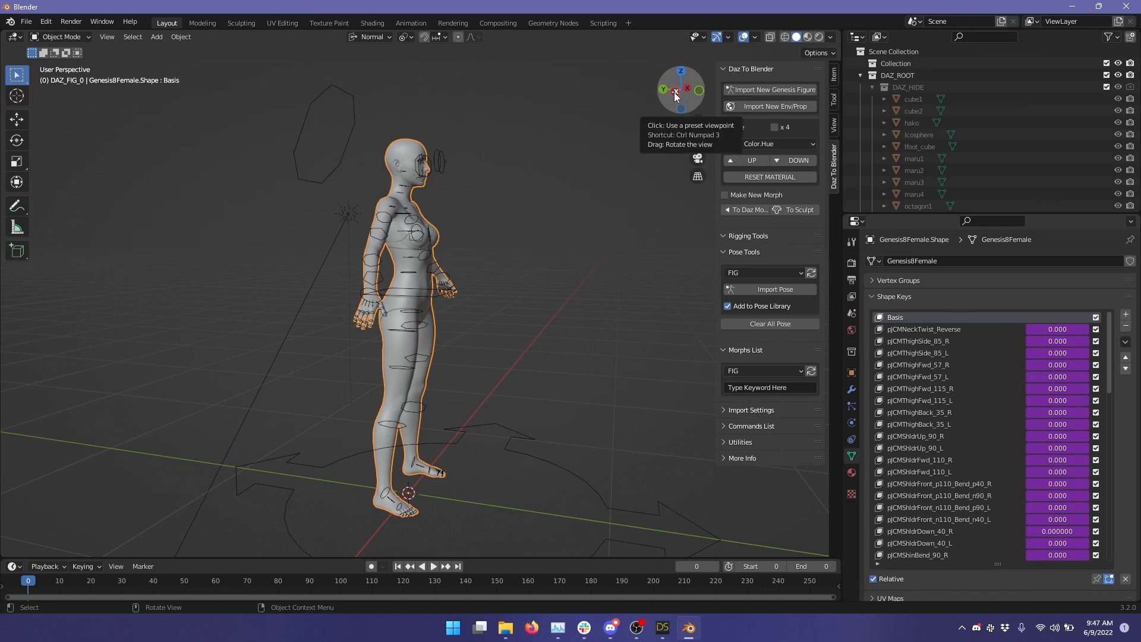
pyautogui.click(681, 90)
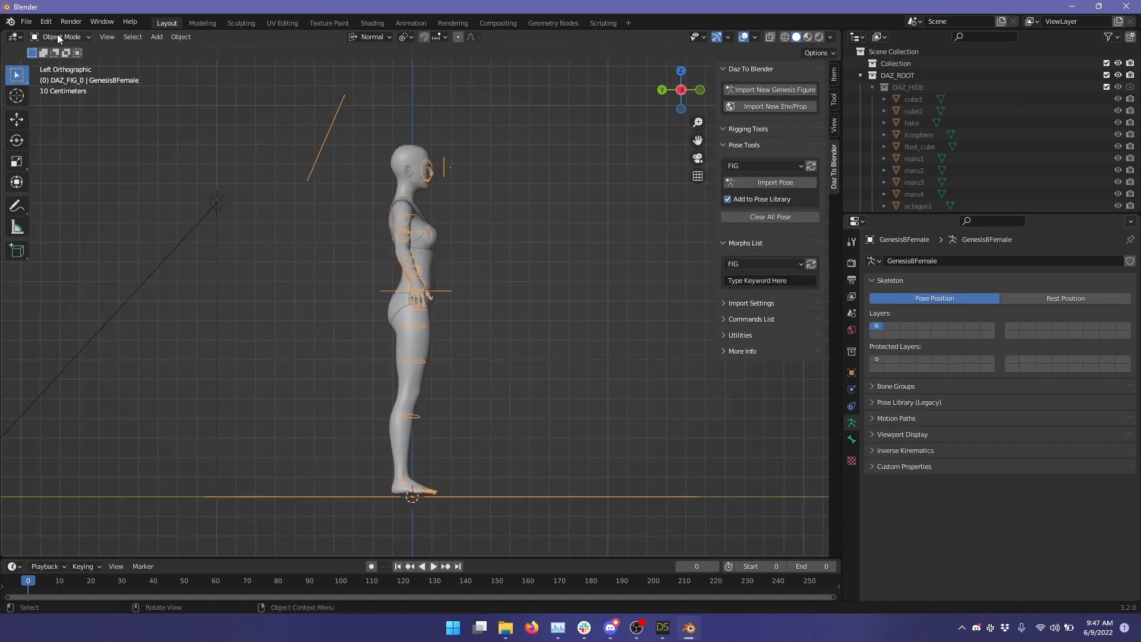
# - In Pose Mode, raise the right thigh forward about 87°, activating thigh correctives
pyautogui.click(59, 37)
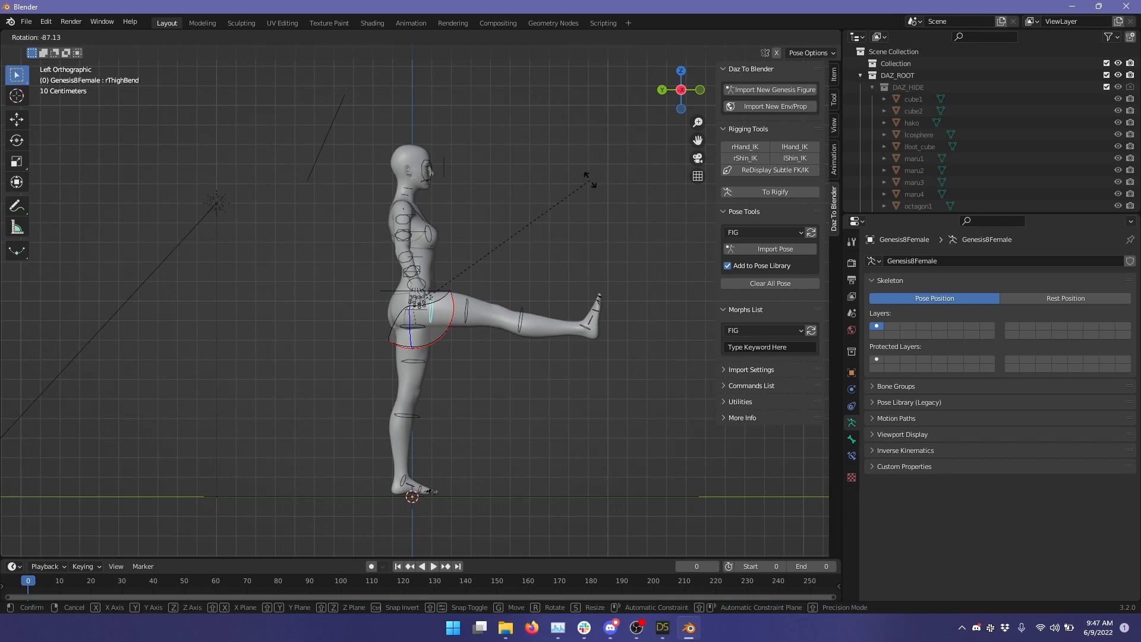
pyautogui.click(405, 219)
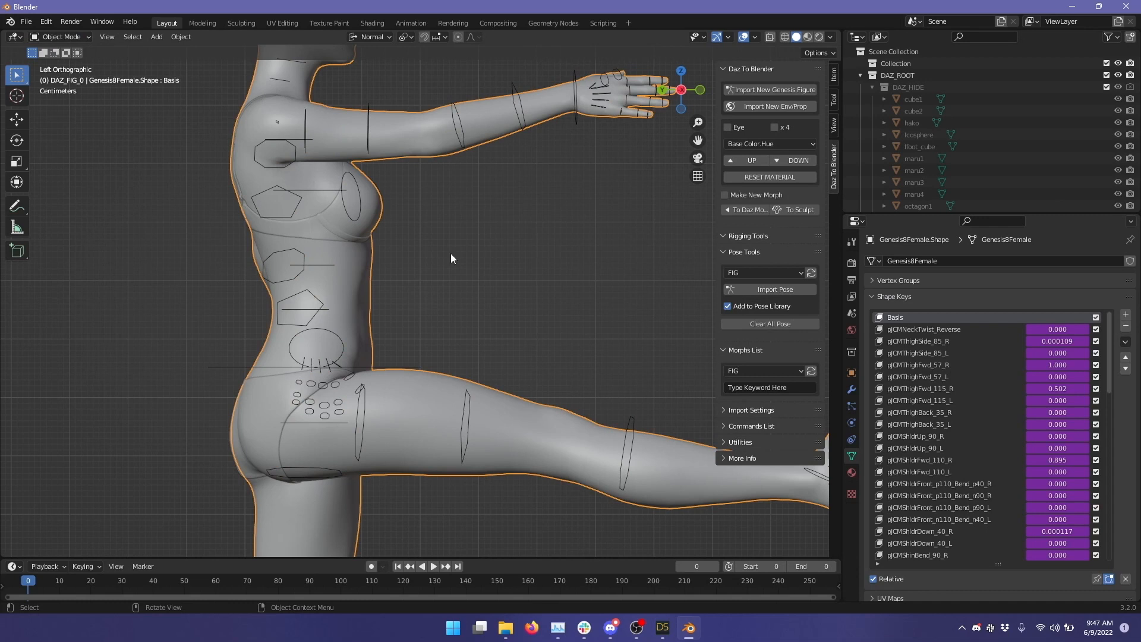
# - Hide bones, show wireframe overlay, and disable the pJCMThighFwd_57_R shape key
pyautogui.click(753, 37)
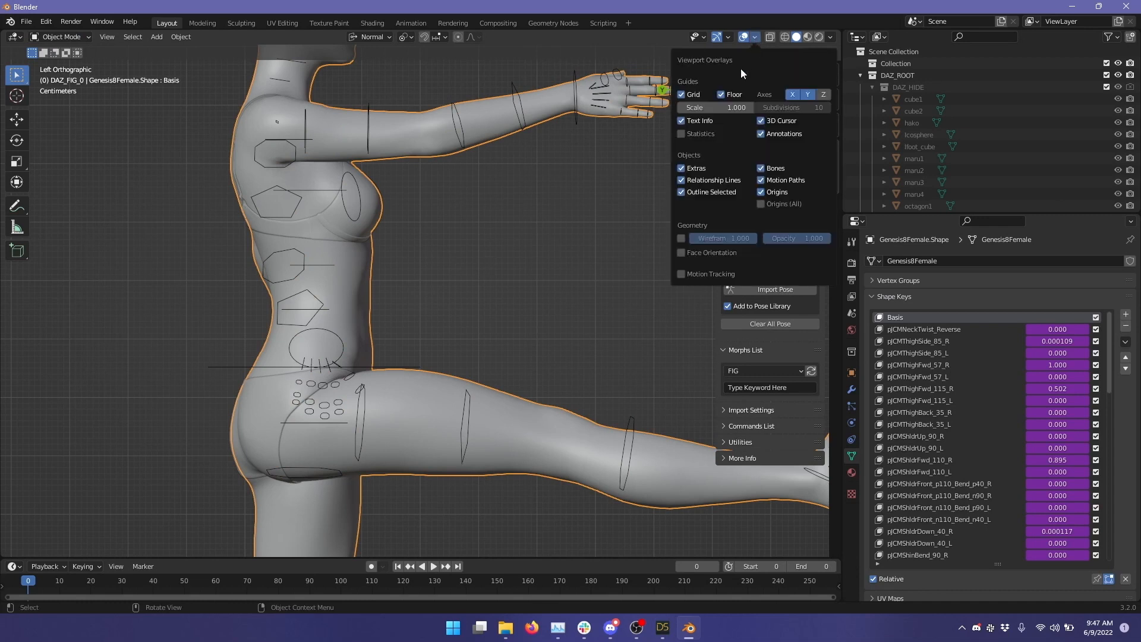
pyautogui.click(760, 168)
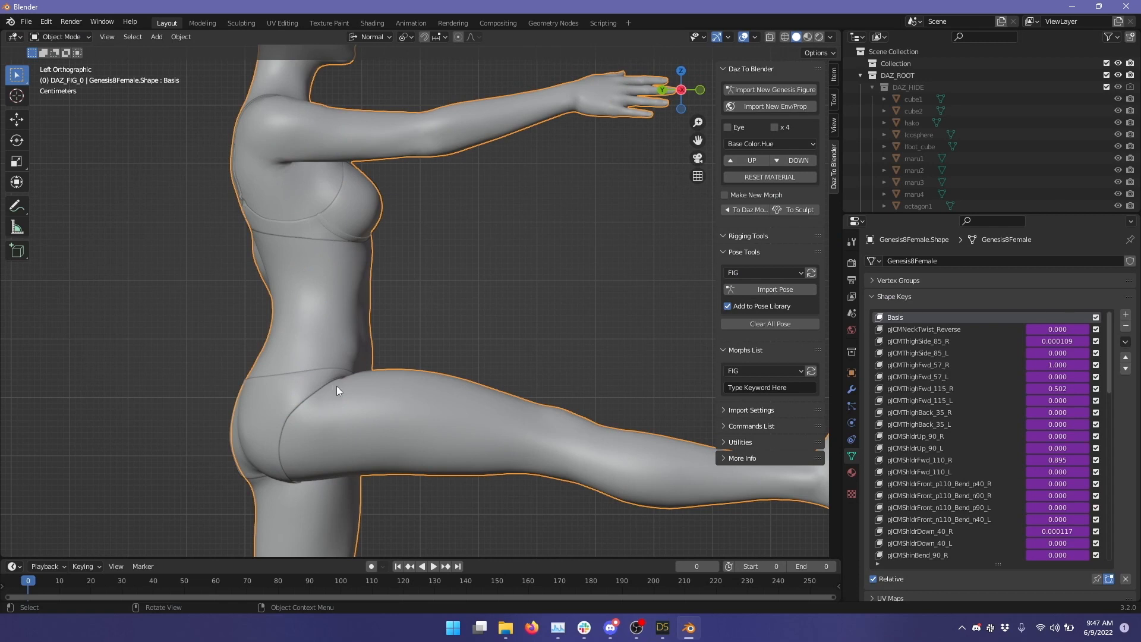
pyautogui.click(754, 37)
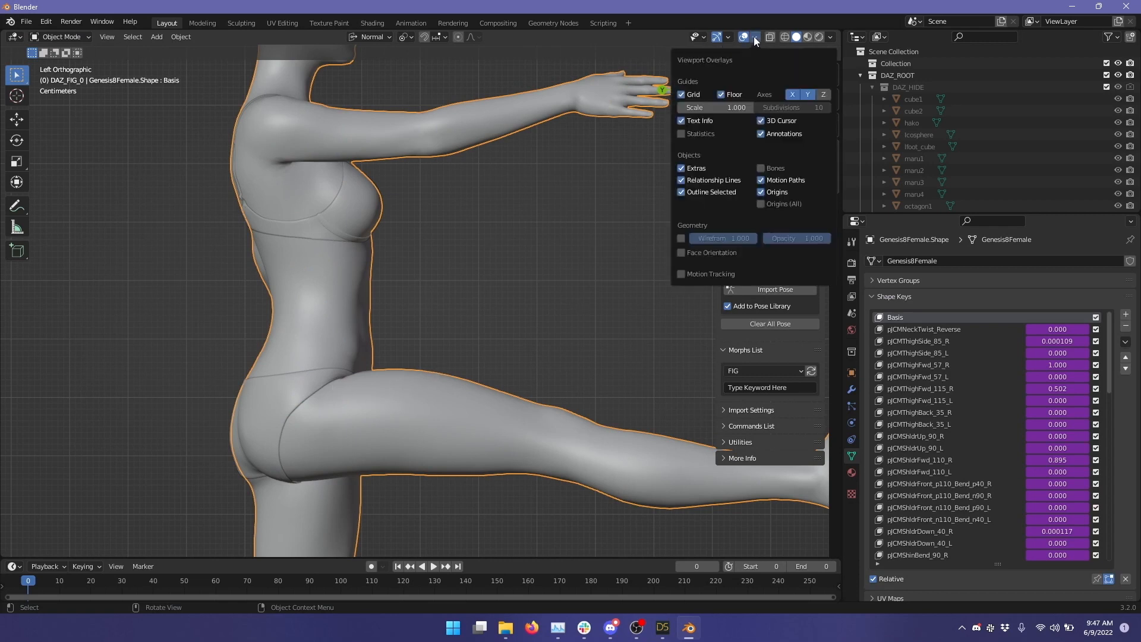
pyautogui.click(681, 238)
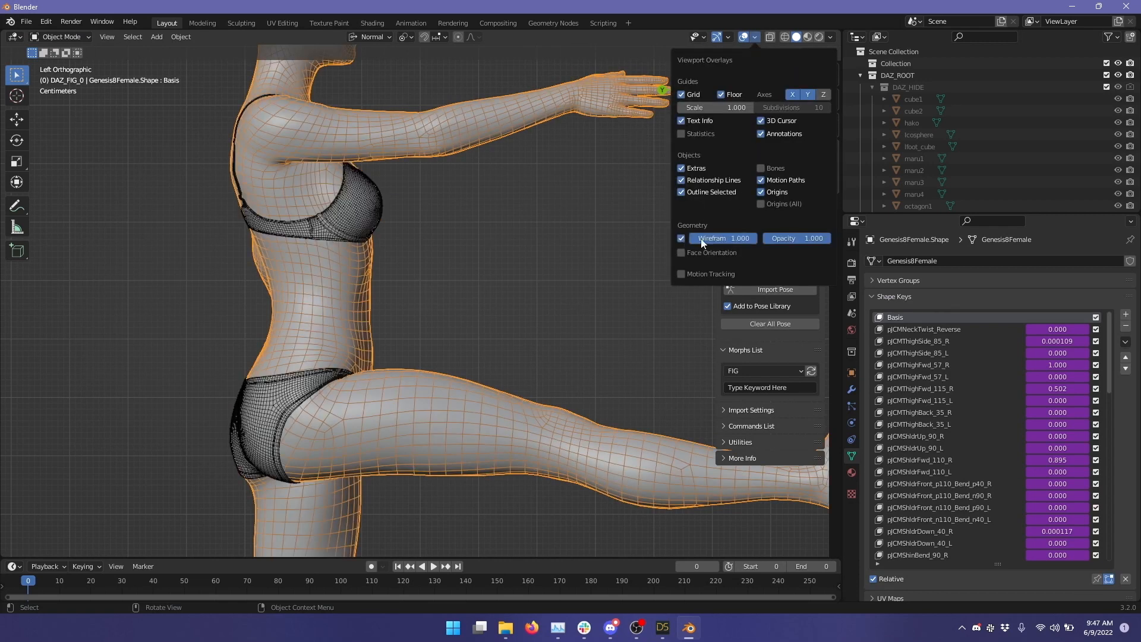
pyautogui.click(572, 304)
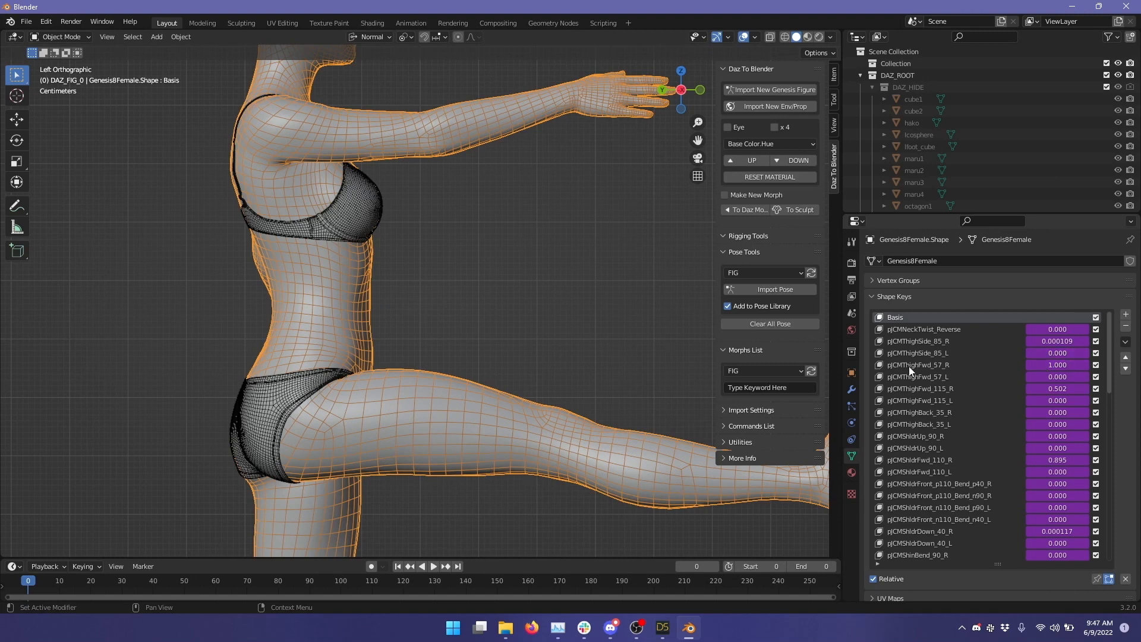
pyautogui.moveTo(944, 370)
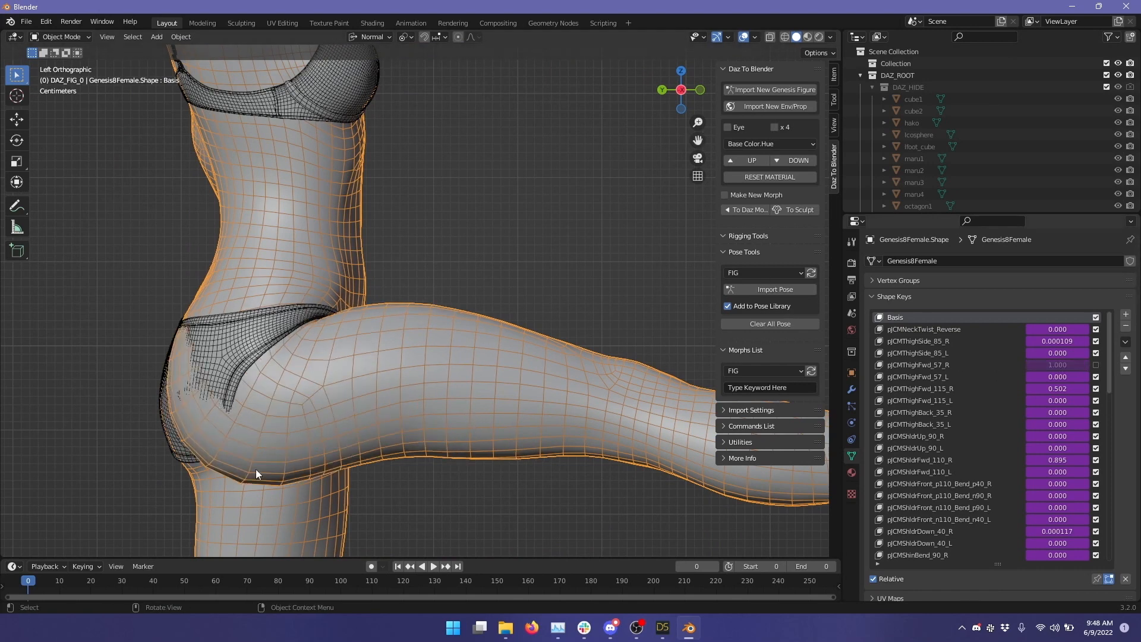
pyautogui.moveTo(356, 460)
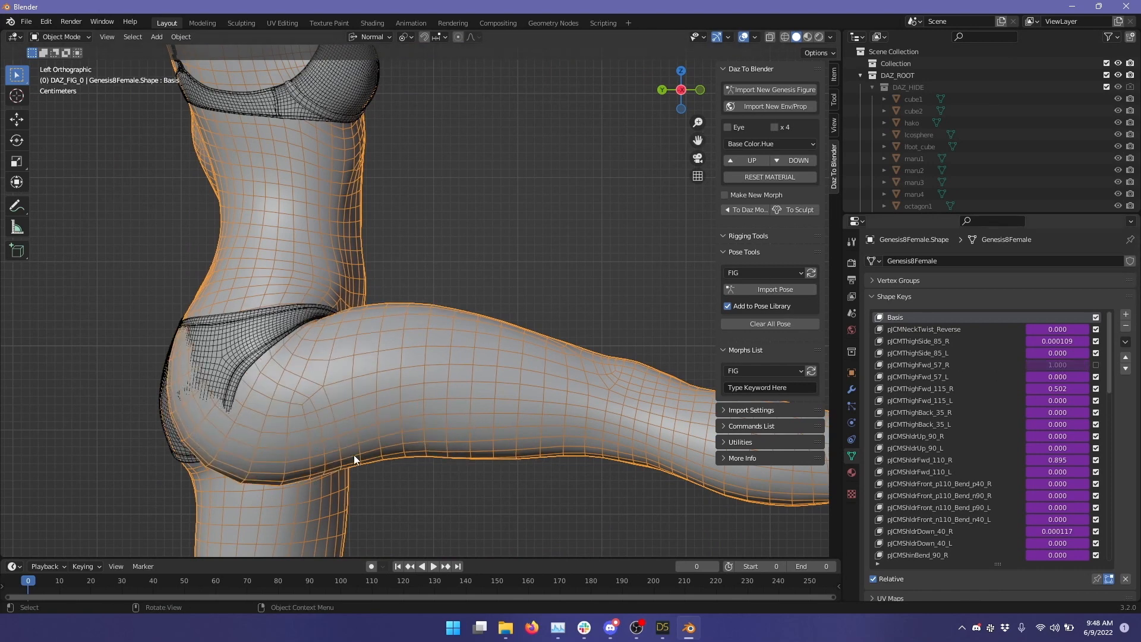